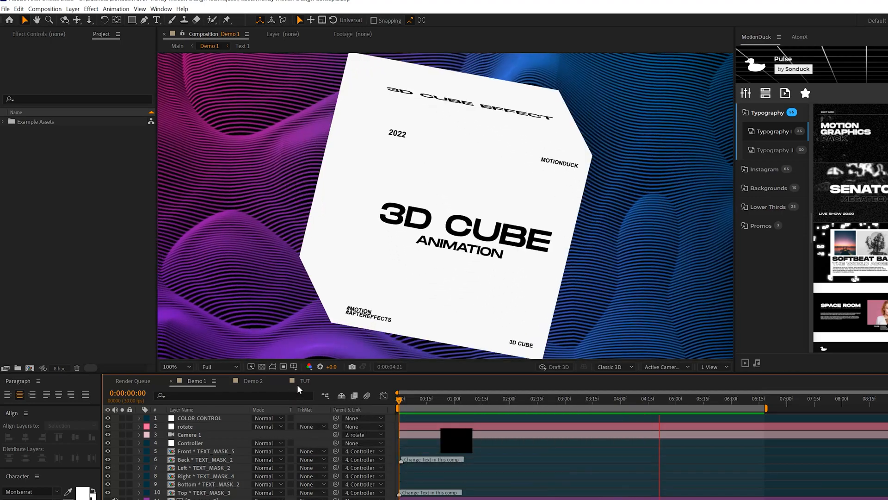
- Preview the finished Demo 1 cube animation, then bring up the empty TUT composition
{"action": "left_click", "coordinate": [508, 398]}
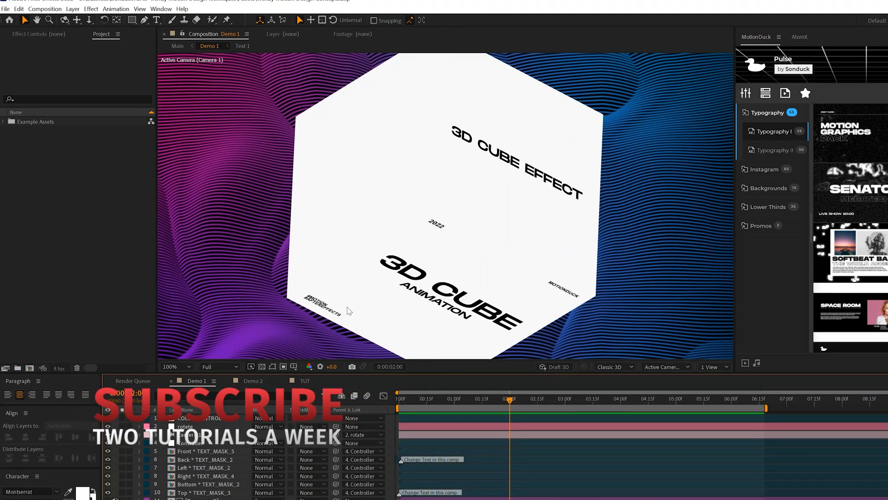
{"action": "left_click", "coordinate": [305, 380]}
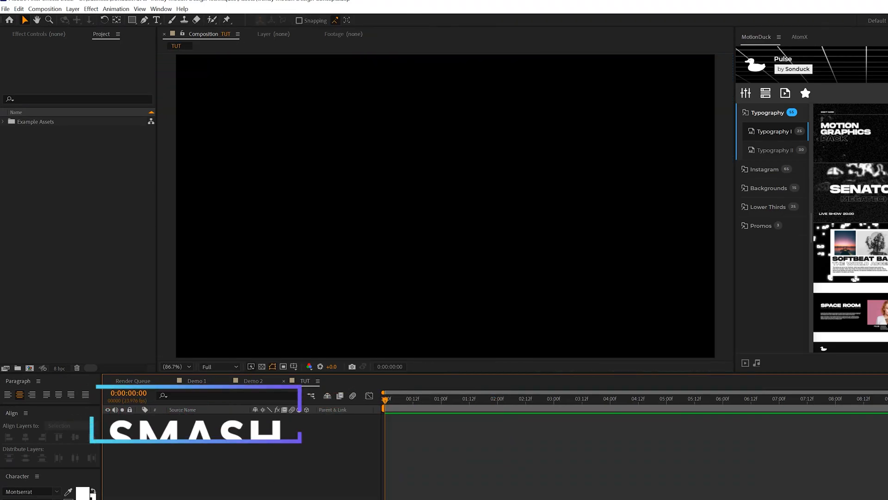
- Create a new 900 by 900 px white solid layer named Box 1 in TUT
{"action": "left_click", "coordinate": [72, 8]}
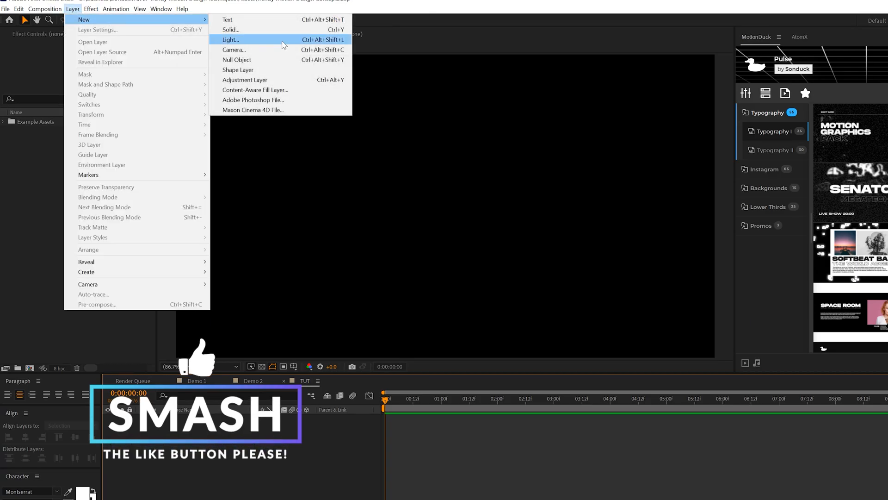
{"action": "left_click", "coordinate": [230, 30]}
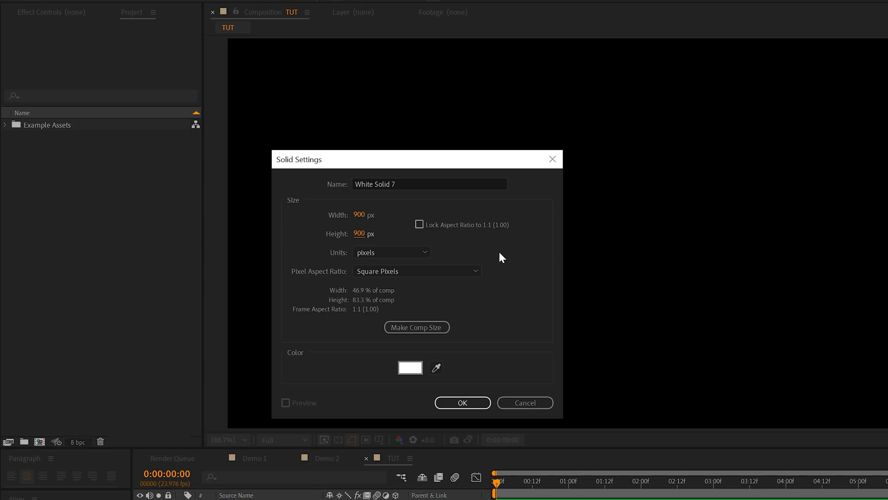
{"action": "mouse_move", "coordinate": [416, 308]}
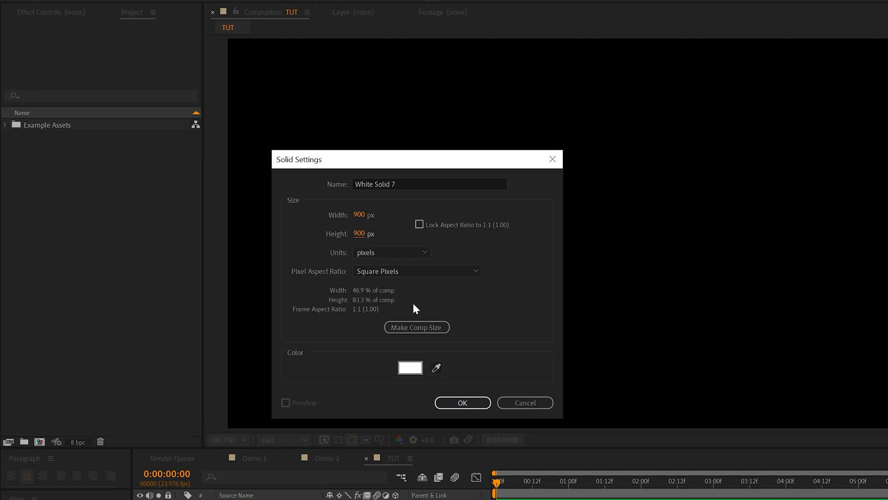
{"action": "left_click", "coordinate": [463, 403]}
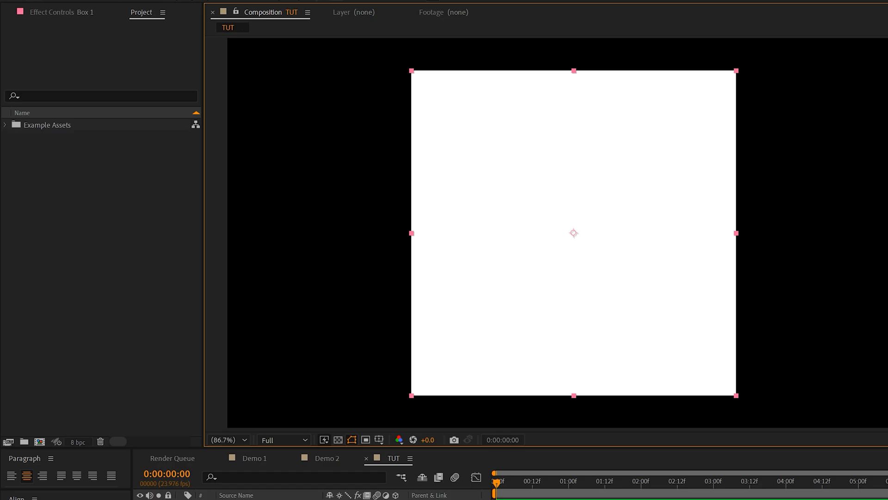
- Pre-compose the Box 1 solid into its own Box 1 composition and open it
{"action": "left_click", "coordinate": [68, 8]}
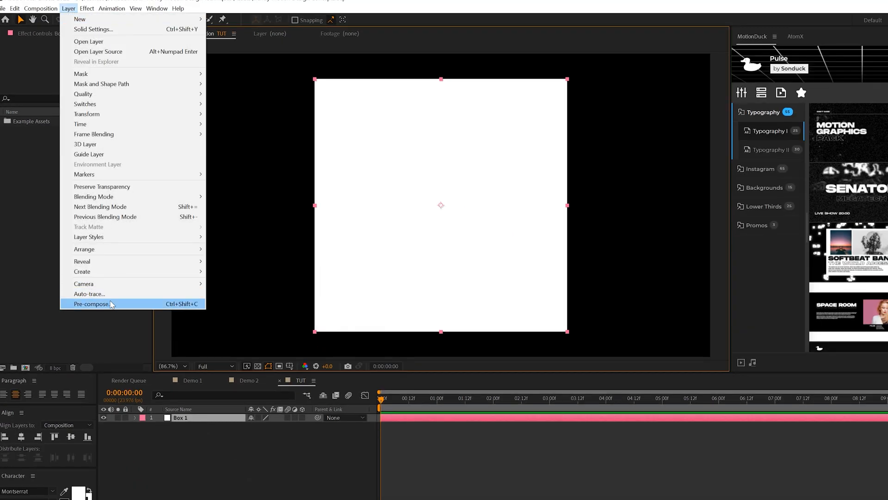
{"action": "left_click", "coordinate": [91, 304]}
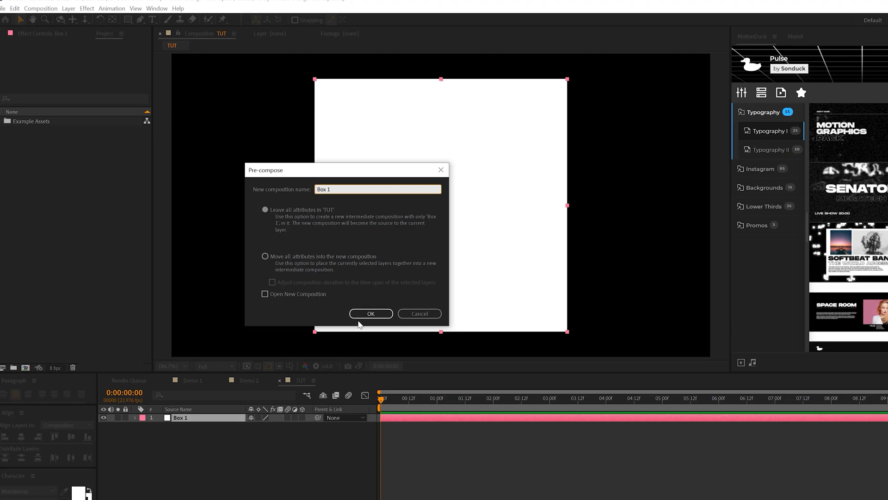
{"action": "left_click", "coordinate": [370, 314]}
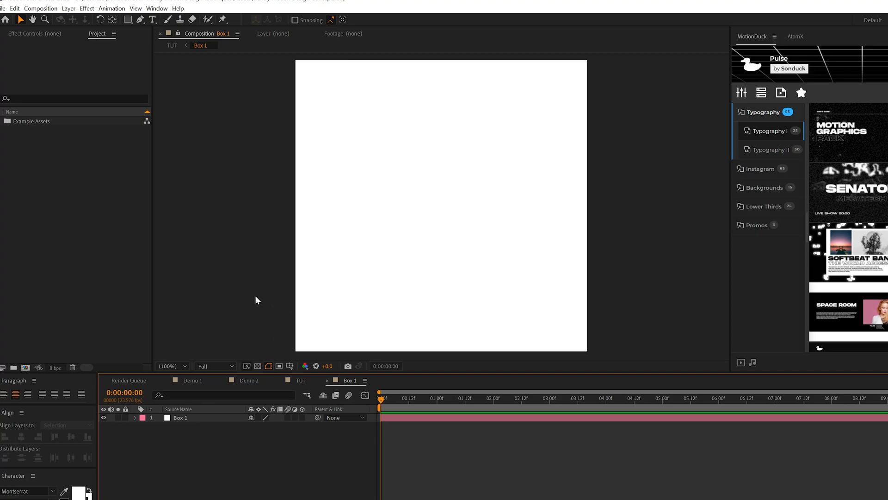
{"action": "mouse_move", "coordinate": [152, 19]}
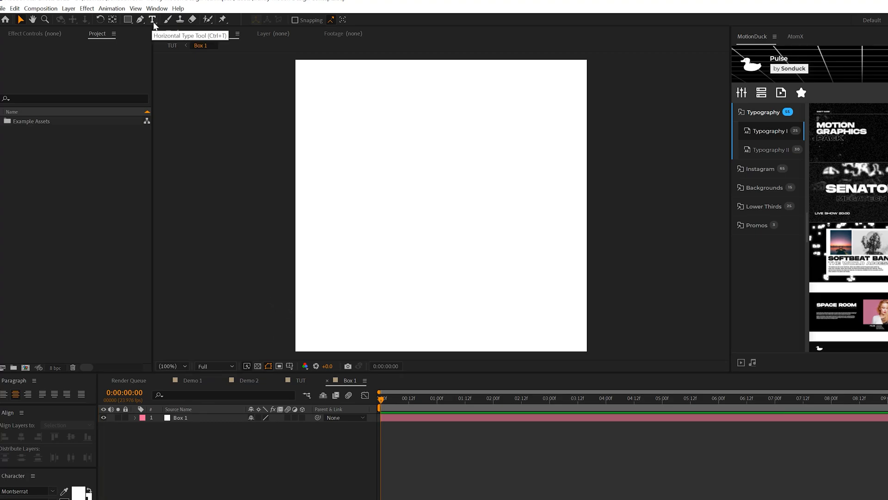
- Add SONDUCK centred plus 2022, TUTORIAL, #ADOBE #AFTER EFFECTS and SONDUCKFILM corner text layers
{"action": "left_click", "coordinate": [426, 195]}
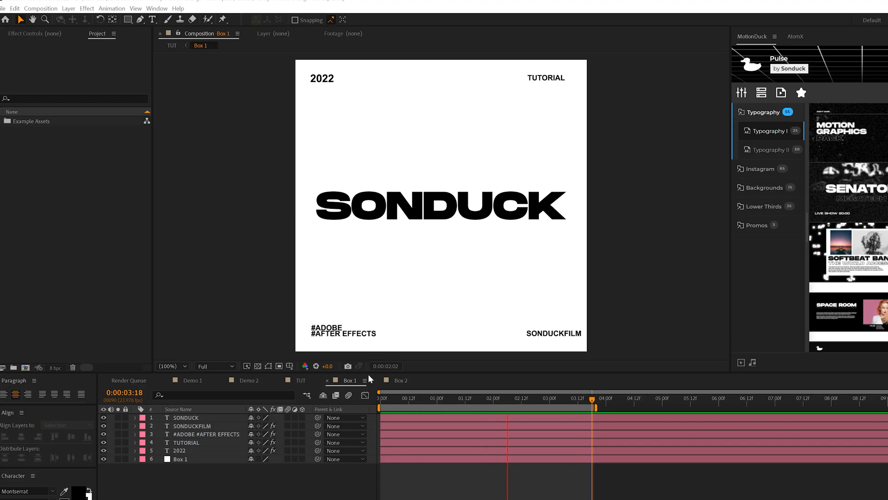
{"action": "left_click", "coordinate": [390, 398]}
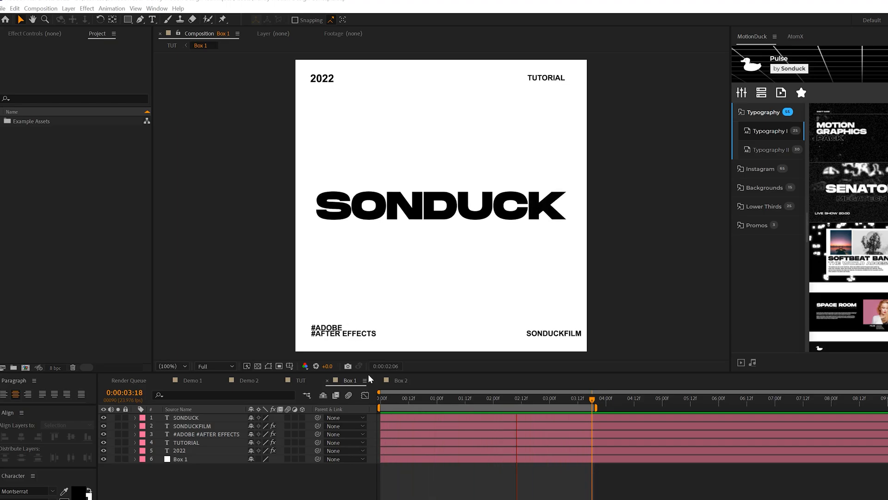
{"action": "left_click", "coordinate": [497, 408]}
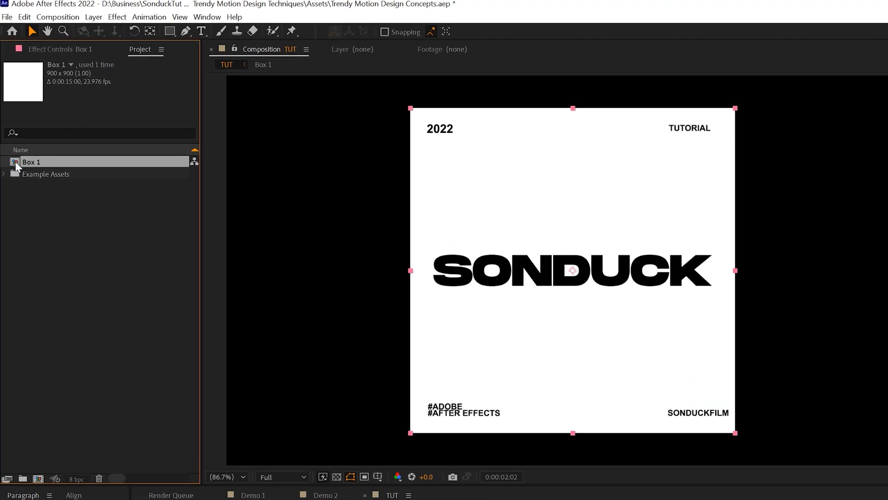
- Duplicate Box 1 into Box 2 to Box 6 and change Box 2's main text to ALWAYS BE CREATING
{"action": "left_click", "coordinate": [24, 17]}
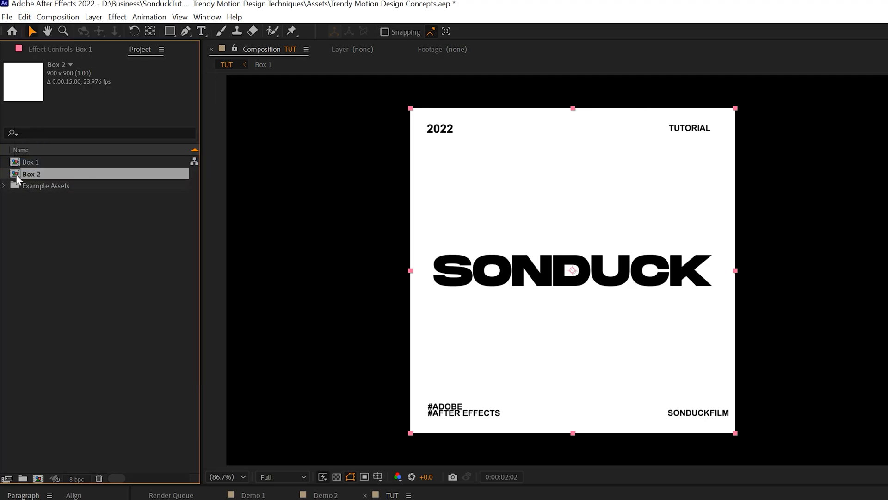
{"action": "double_click", "coordinate": [32, 174]}
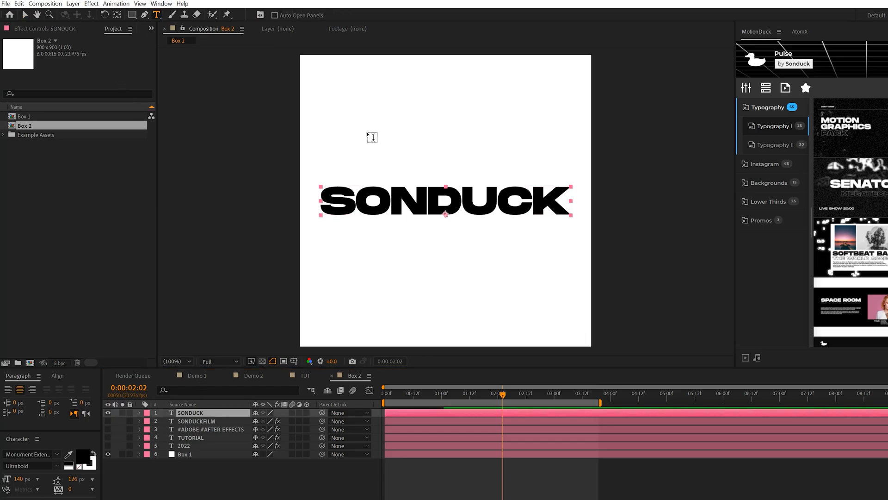
{"action": "triple_click", "coordinate": [446, 203]}
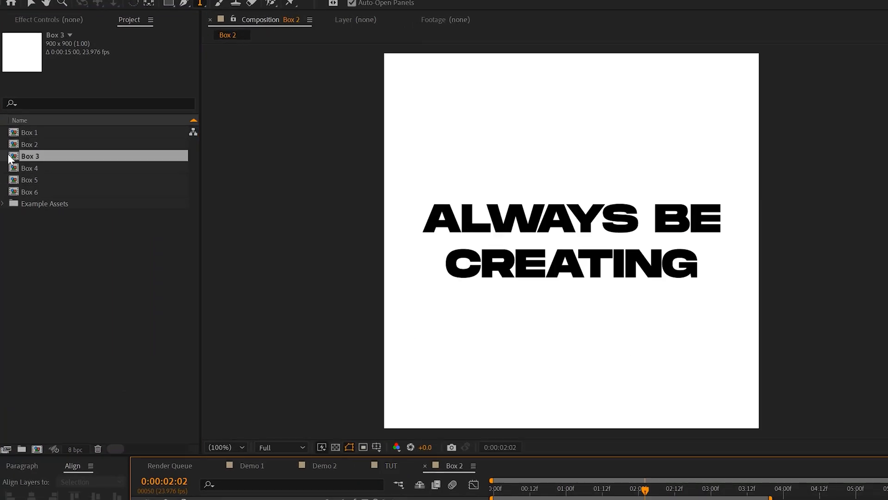
- Open the Box 3 and Box 4 precomps to edit their text, then return to TUT
{"action": "double_click", "coordinate": [29, 156]}
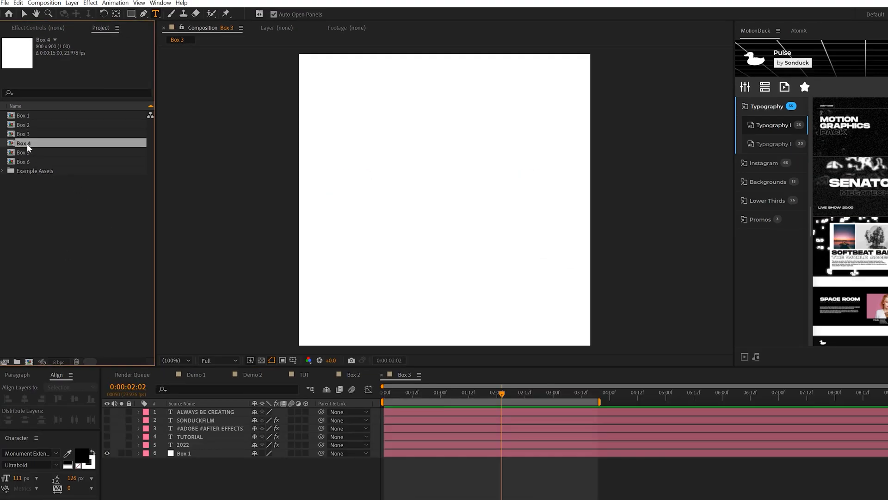
{"action": "double_click", "coordinate": [24, 142]}
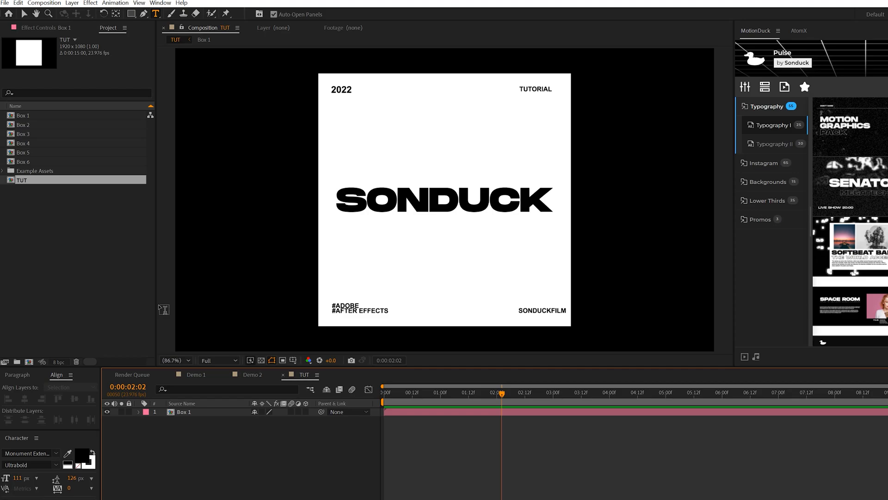
- Rename the Box 1 layer Box 1 Front and make it a 3D layer
{"action": "left_click", "coordinate": [183, 412]}
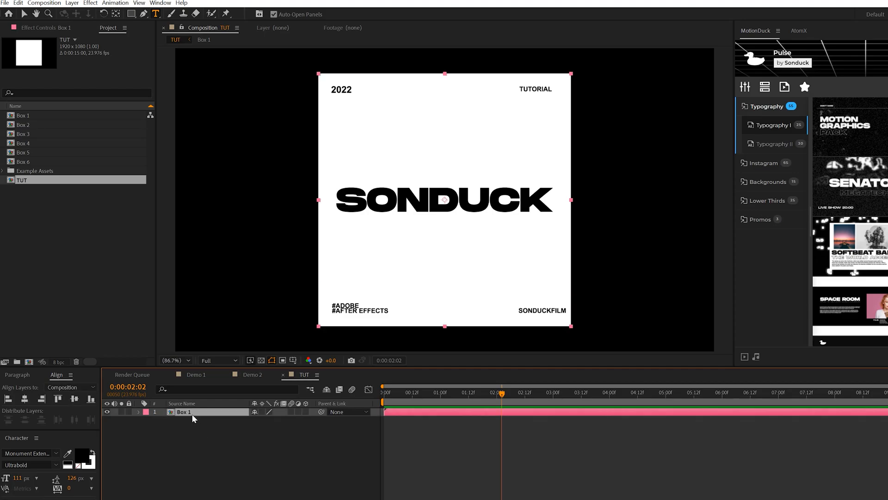
{"action": "double_click", "coordinate": [184, 412]}
{"action": "type", "text": " Front"}
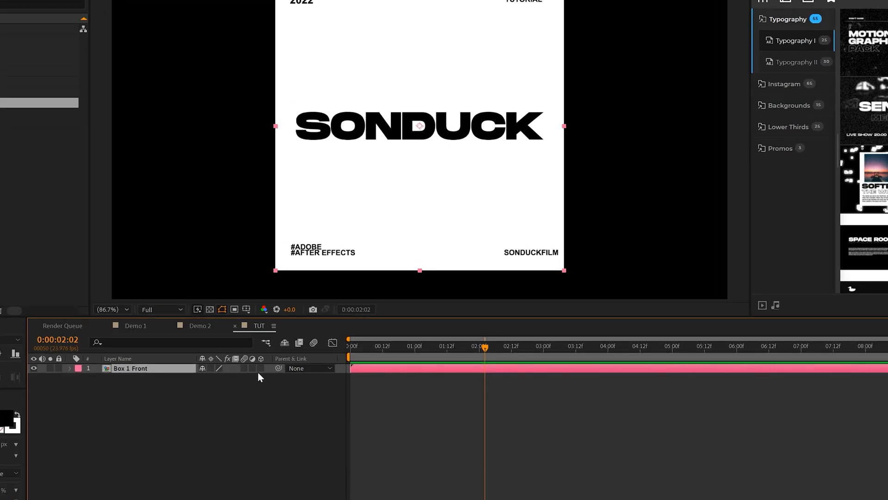
{"action": "left_click", "coordinate": [261, 367]}
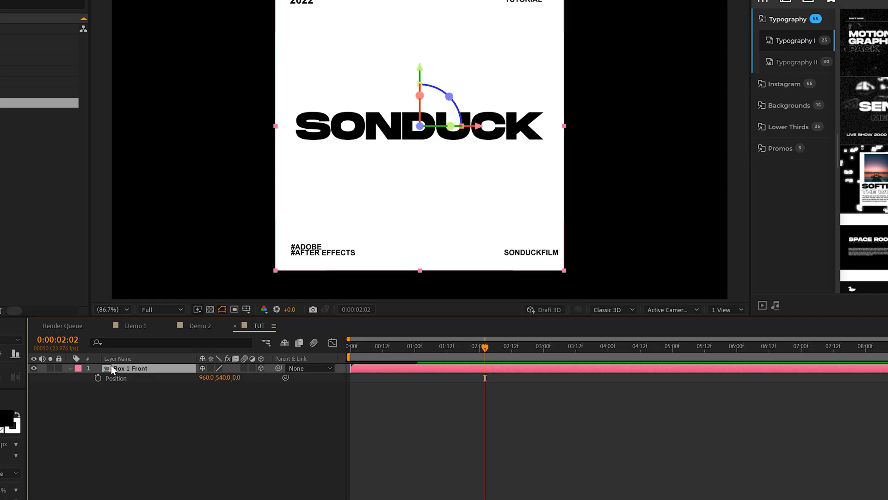
- Set Box 1 Front's Z Position to -450
{"action": "double_click", "coordinate": [238, 378]}
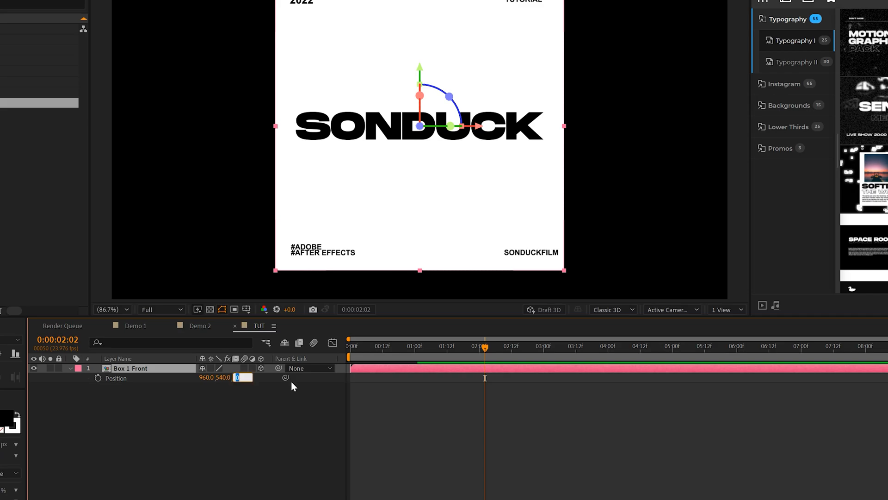
{"action": "mouse_move", "coordinate": [267, 418]}
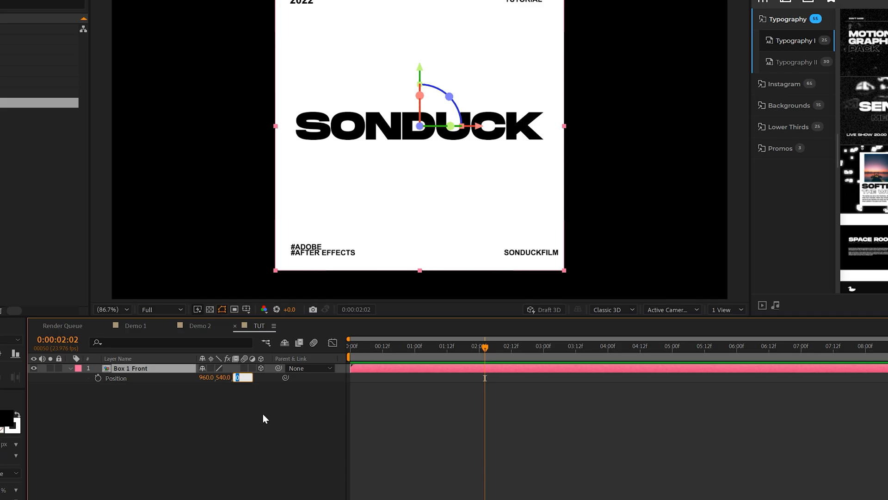
{"action": "mouse_move", "coordinate": [406, 183]}
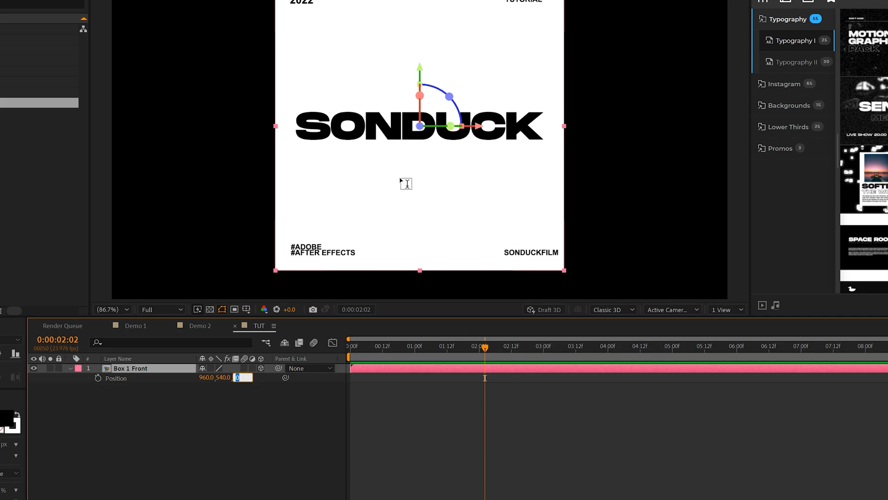
{"action": "type", "text": "-450"}
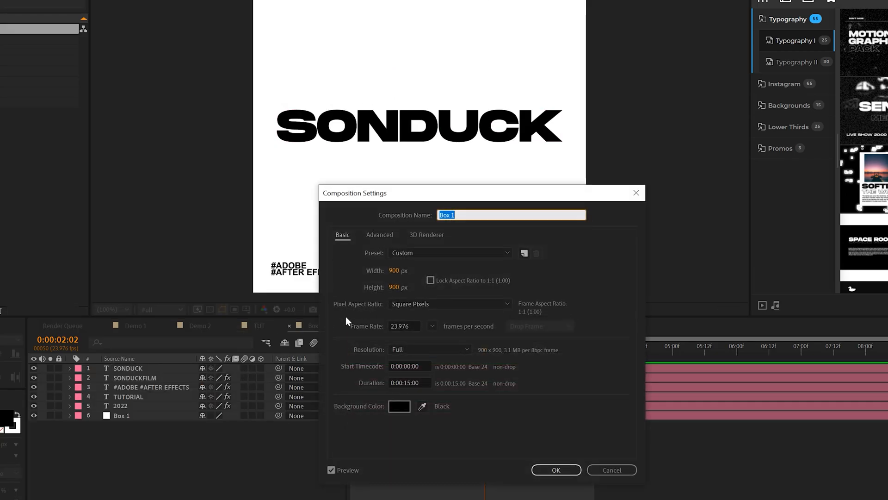
{"action": "left_click", "coordinate": [556, 470]}
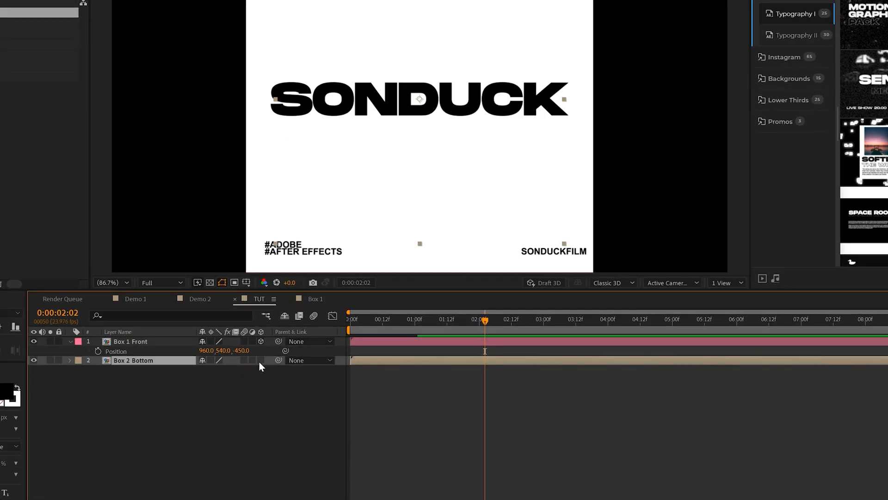
- Make Box 2 Bottom 3D, set its X Rotation to 90° and show its Position
{"action": "left_click", "coordinate": [71, 360]}
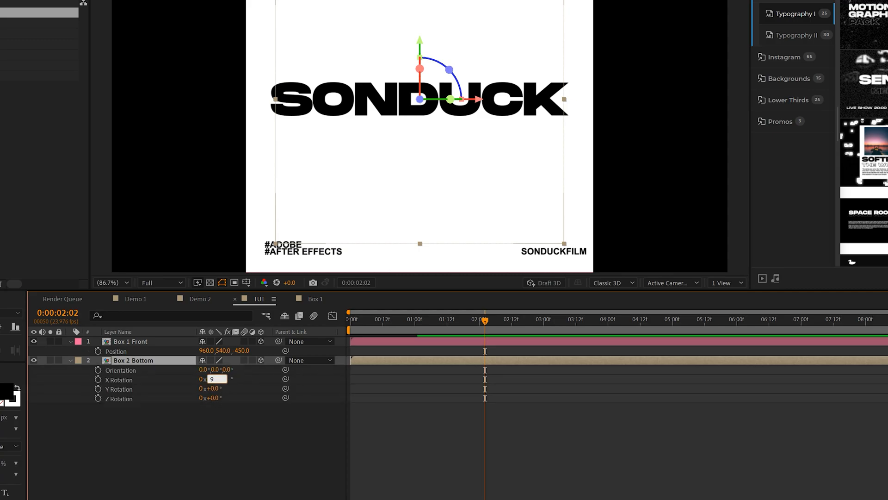
{"action": "type", "text": "90.0"}
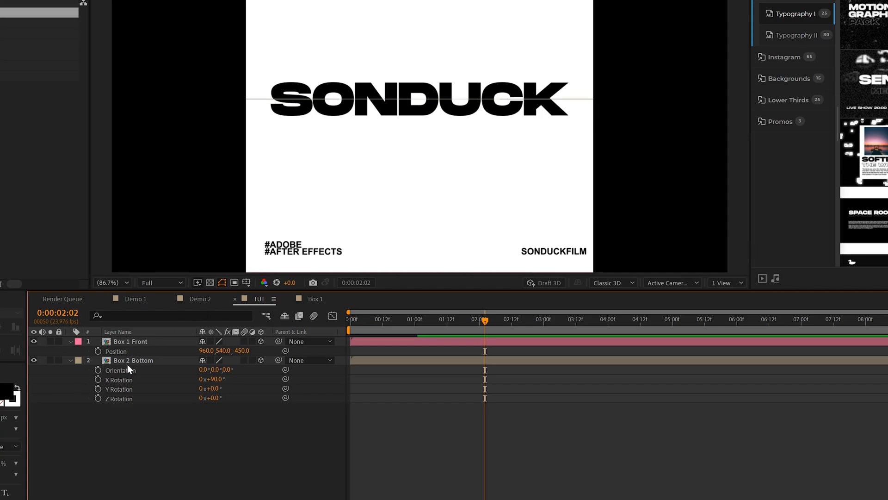
{"action": "left_click", "coordinate": [134, 360]}
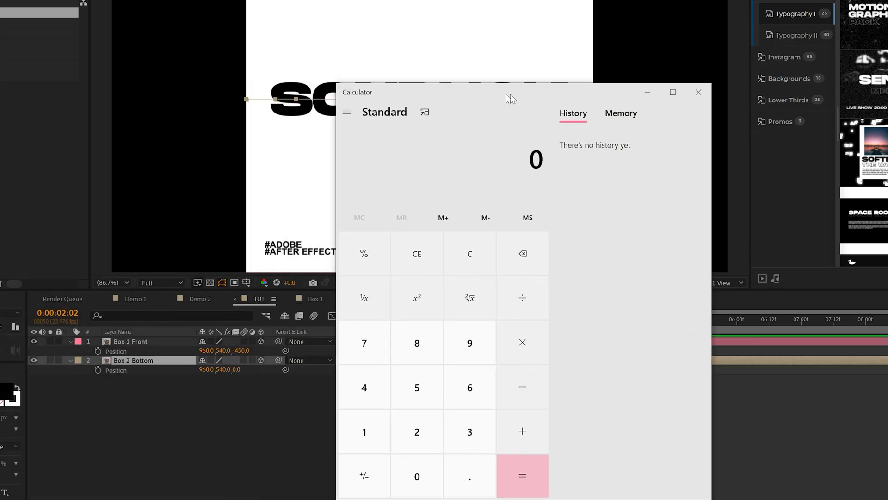
- Move Calculator aside and compute 540 + 450 for the bottom box's Y position
{"action": "left_click_drag", "start_coordinate": [509, 91], "coordinate": [606, 61]}
{"action": "type", "text": "540"}
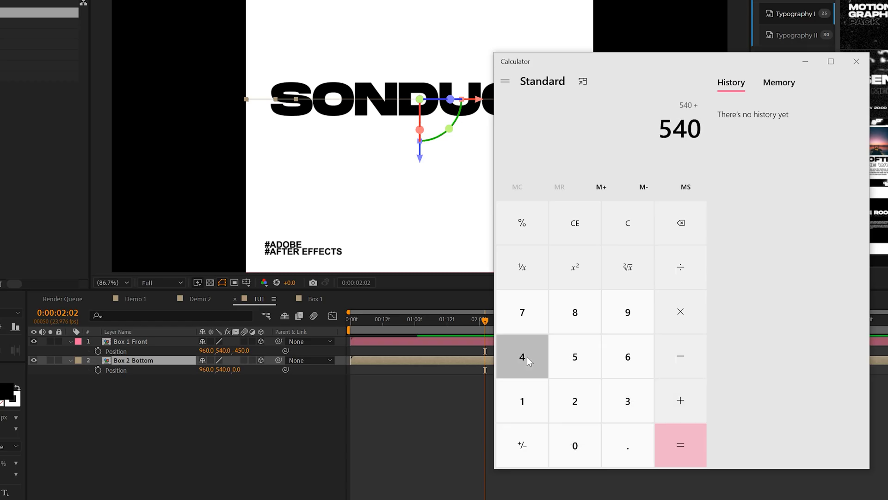
{"action": "left_click", "coordinate": [680, 445]}
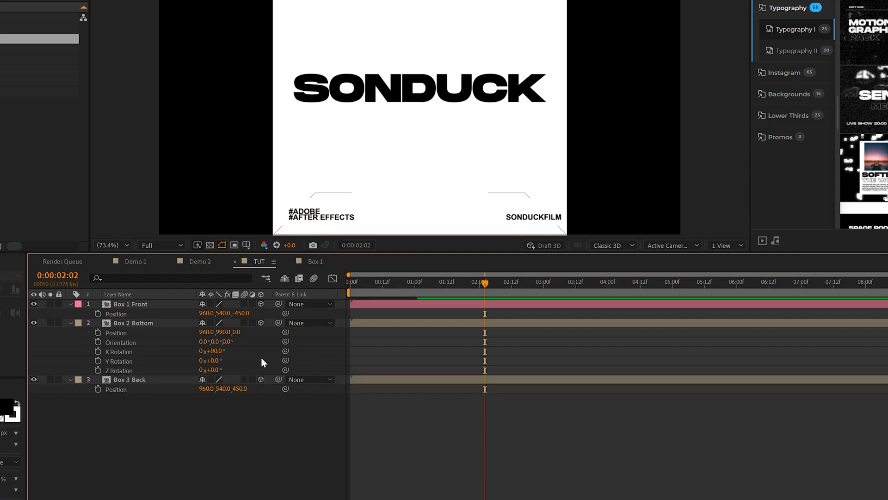
- Set Box 2 Bottom to Y 990 and add a fourth box layer named Box 4 Top
{"action": "left_click", "coordinate": [133, 323]}
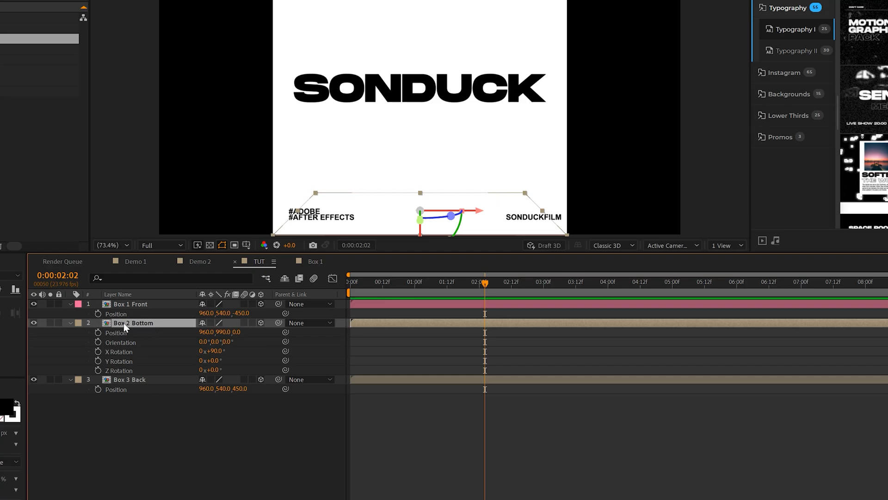
{"action": "key", "text": "ctrl+d"}
{"action": "type", "text": "Box 4 Top"}
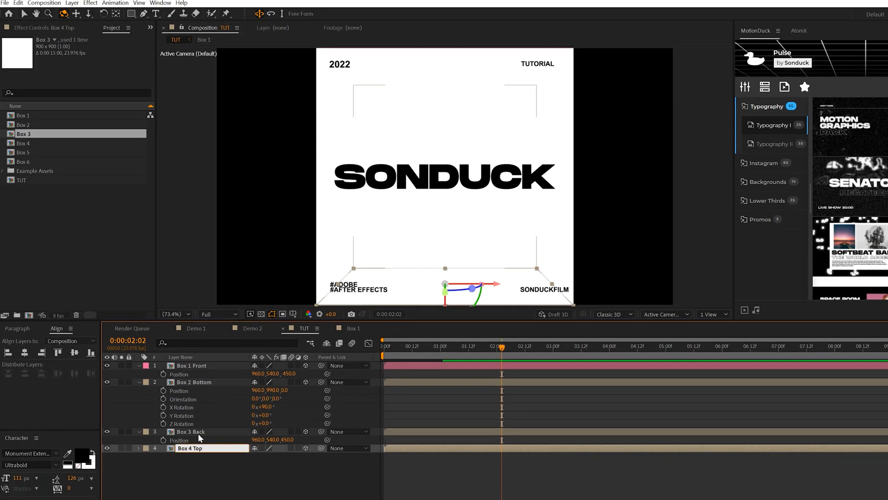
- Set Box 4 Top's Y Position to 90 and bring Box 5 and Box 6 into TUT
{"action": "left_click", "coordinate": [24, 143]}
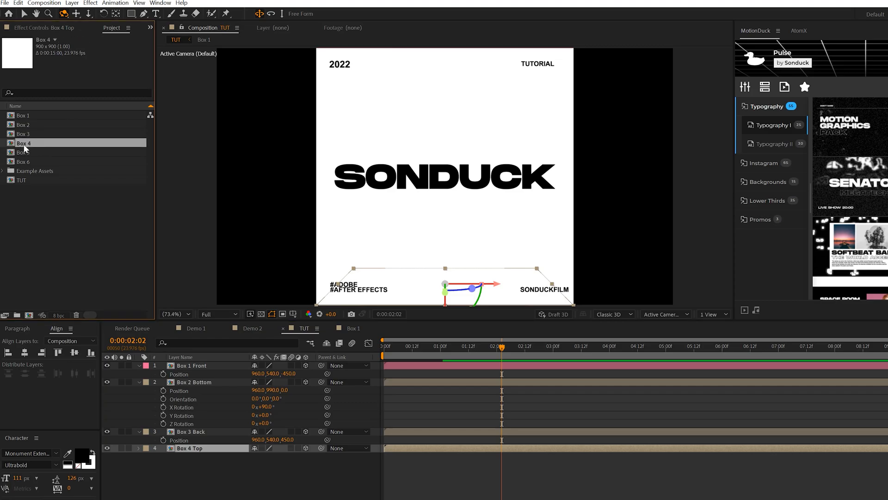
{"action": "double_click", "coordinate": [192, 448]}
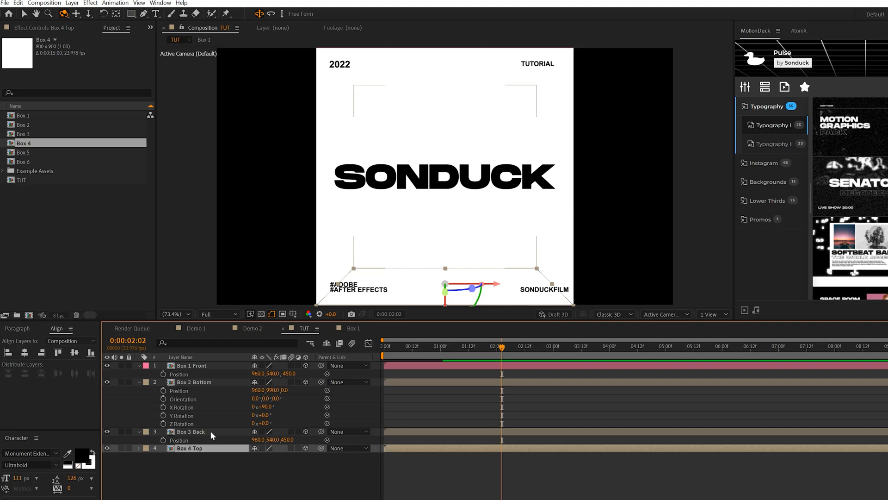
{"action": "left_click", "coordinate": [137, 448]}
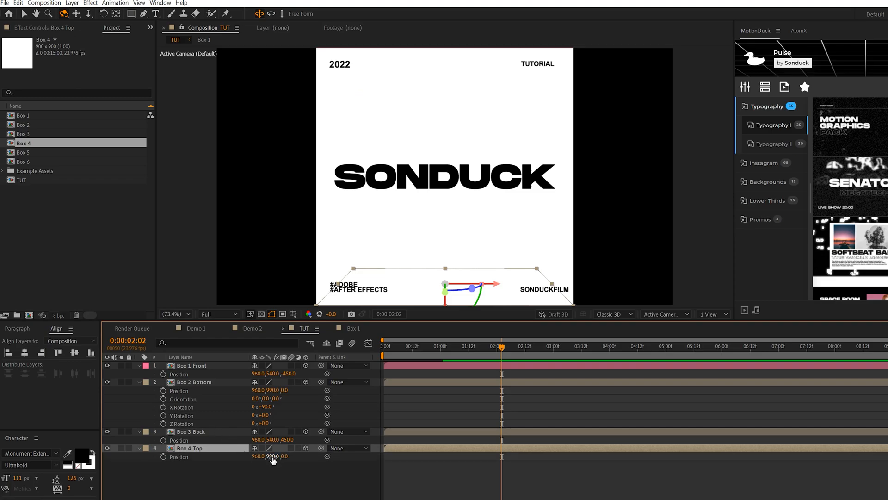
{"action": "double_click", "coordinate": [269, 456]}
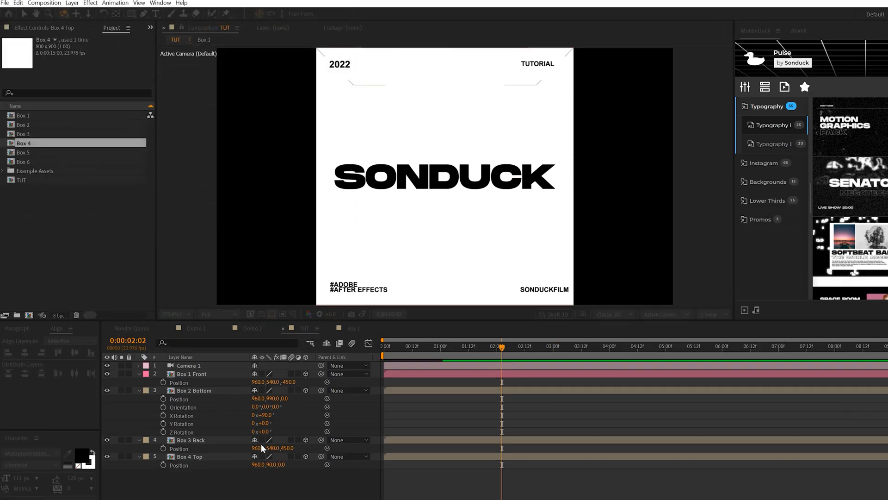
{"action": "left_click", "coordinate": [189, 365]}
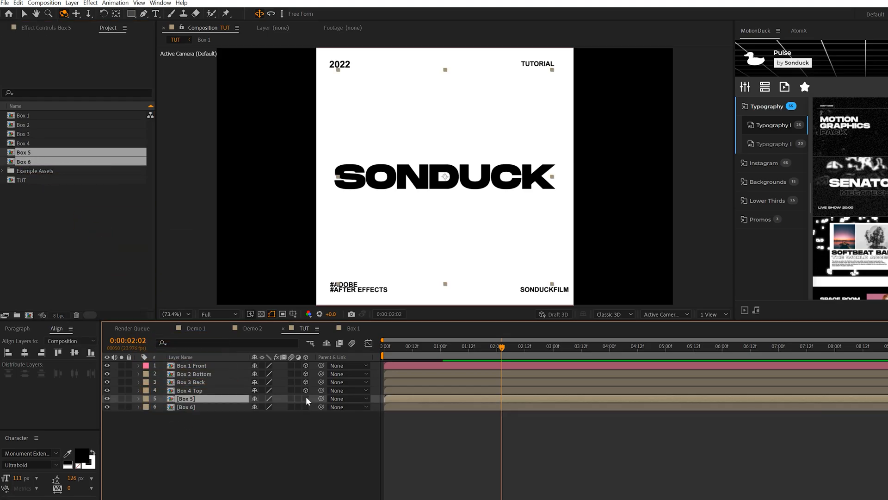
- Make Box 5 a 3D layer in the TUT timeline
{"action": "double_click", "coordinate": [186, 398]}
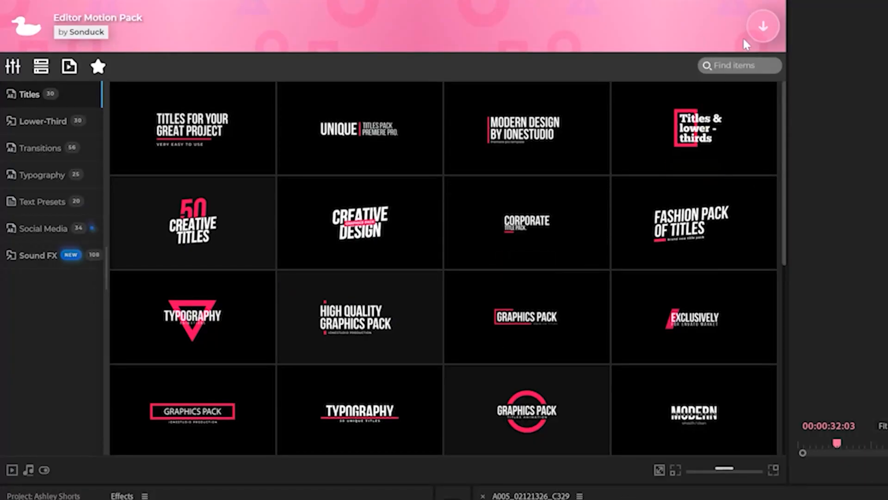
{"action": "left_click", "coordinate": [764, 25]}
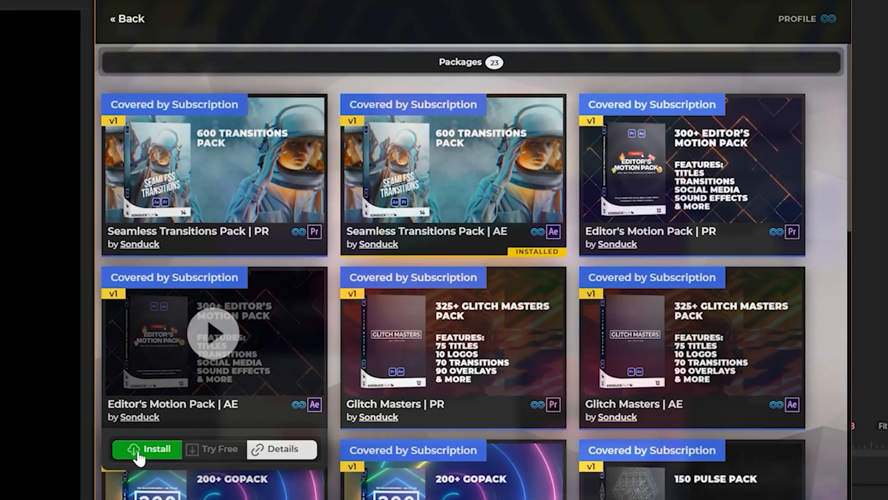
{"action": "left_click", "coordinate": [155, 448]}
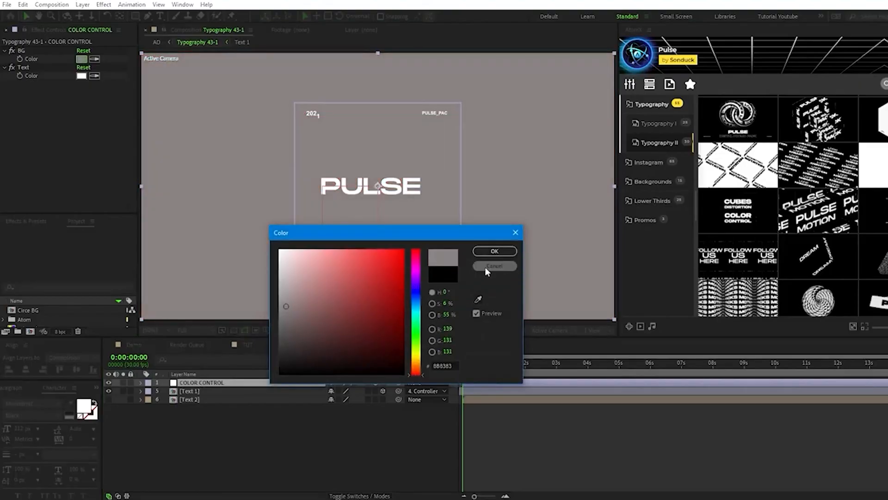
{"action": "left_click", "coordinate": [382, 339]}
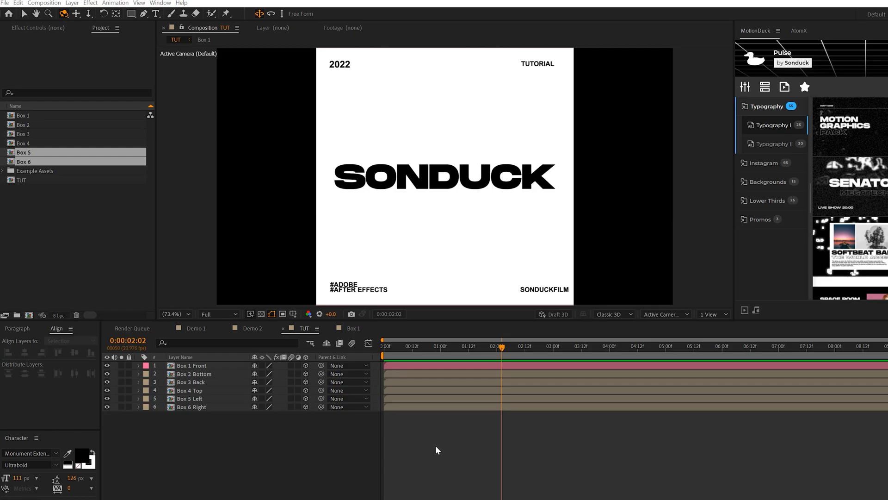
- Create a new Null Object layer named Rotate to control the cube
{"action": "left_click", "coordinate": [72, 3]}
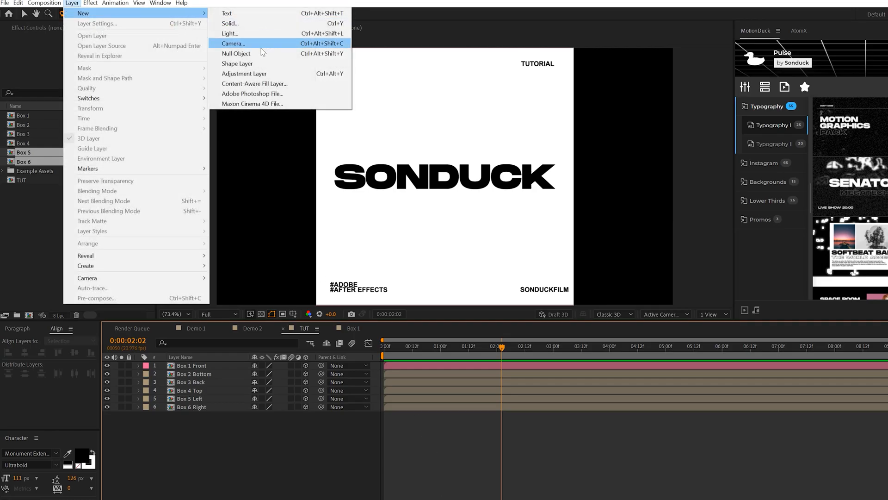
{"action": "left_click", "coordinate": [236, 53]}
{"action": "type", "text": "Rotate"}
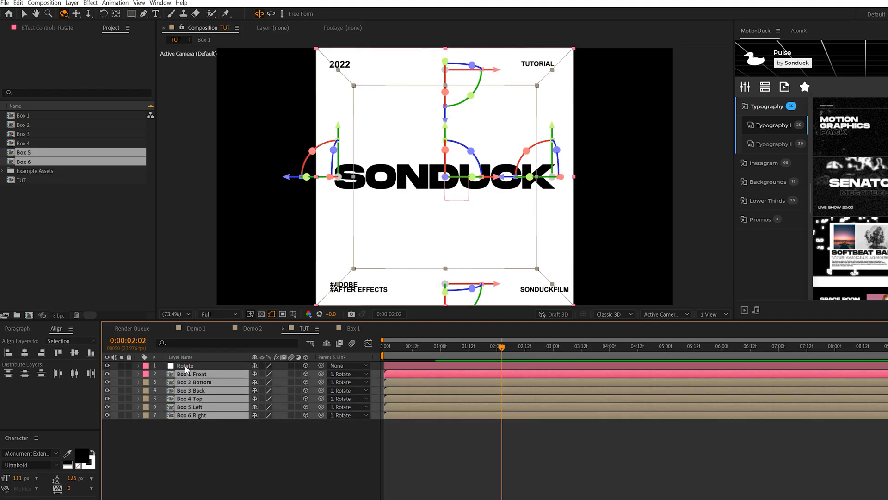
{"action": "left_click", "coordinate": [138, 365]}
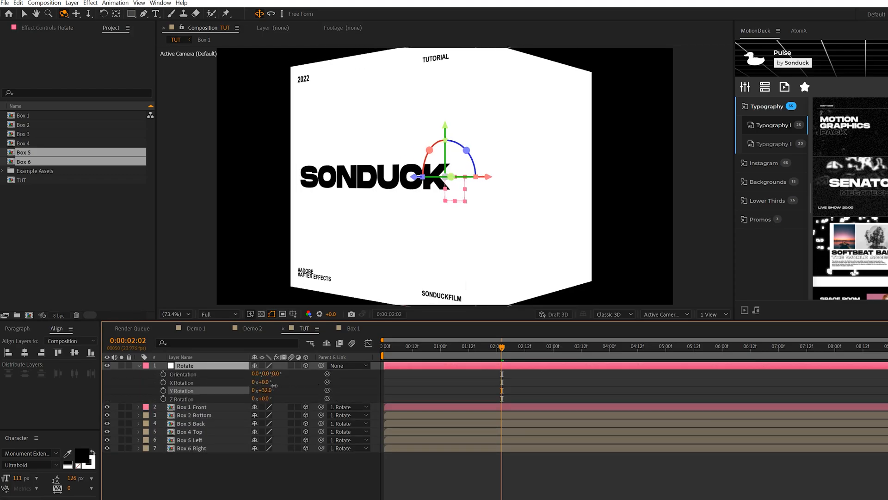
- Record X/Y/Z rotation keyframes on Rotate, advancing the time between poses so the cube snaps round
{"action": "left_click", "coordinate": [442, 345]}
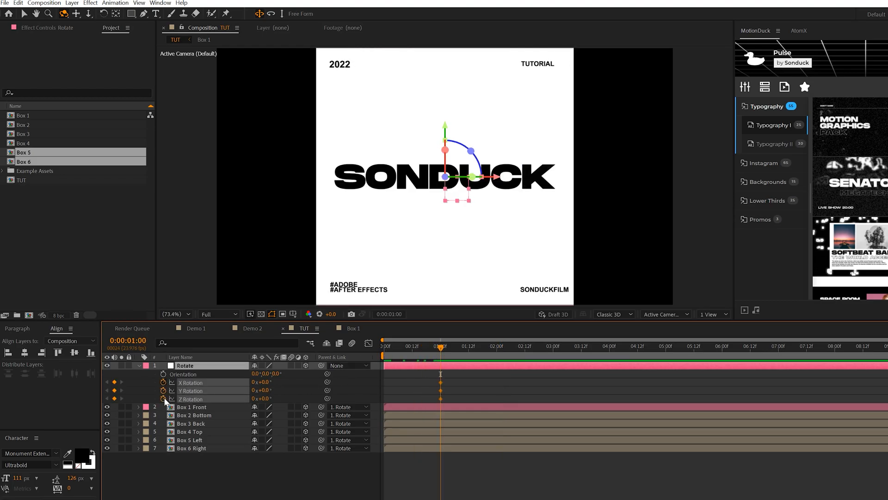
{"action": "mouse_move", "coordinate": [450, 360]}
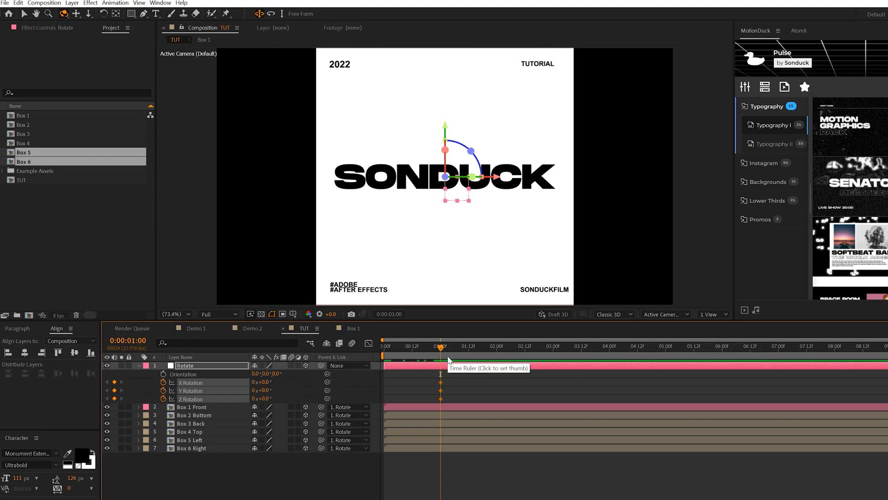
{"action": "left_click", "coordinate": [498, 345]}
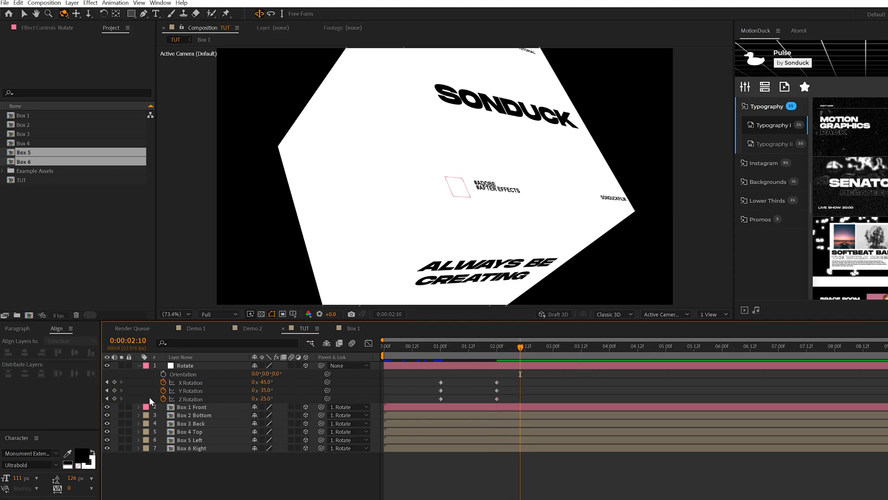
{"action": "left_click", "coordinate": [185, 365]}
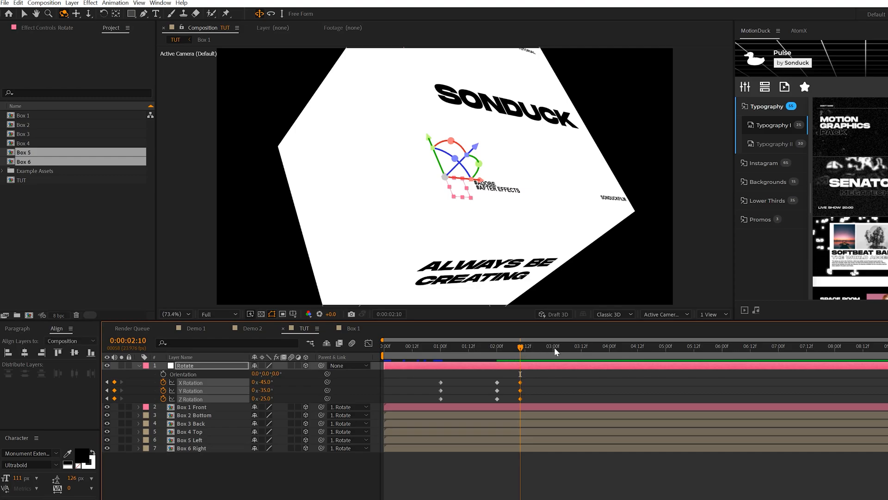
{"action": "left_click", "coordinate": [578, 346]}
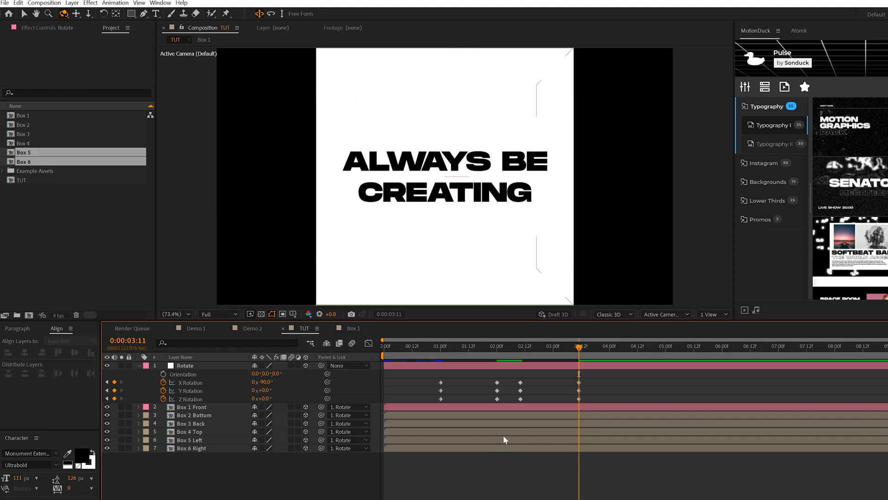
{"action": "left_click", "coordinate": [185, 365]}
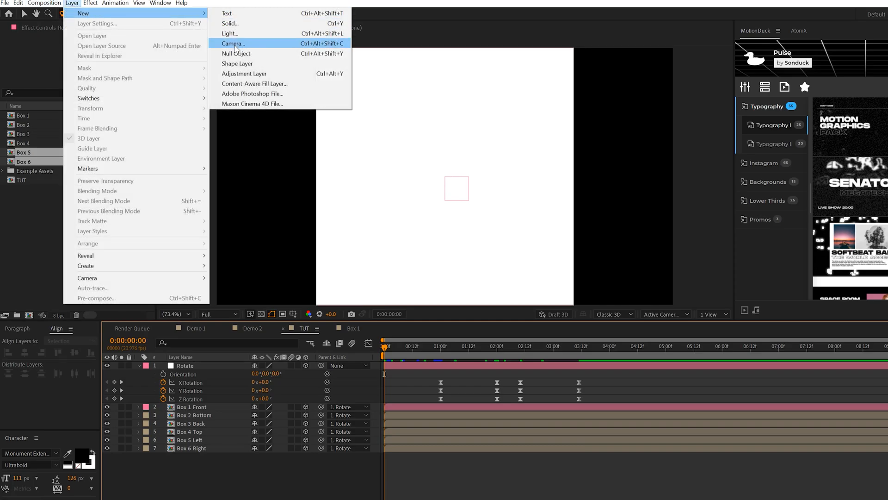
- Add Camera 1 to the composition and choose the Dolly Towards Cursor camera tool
{"action": "left_click", "coordinate": [233, 44]}
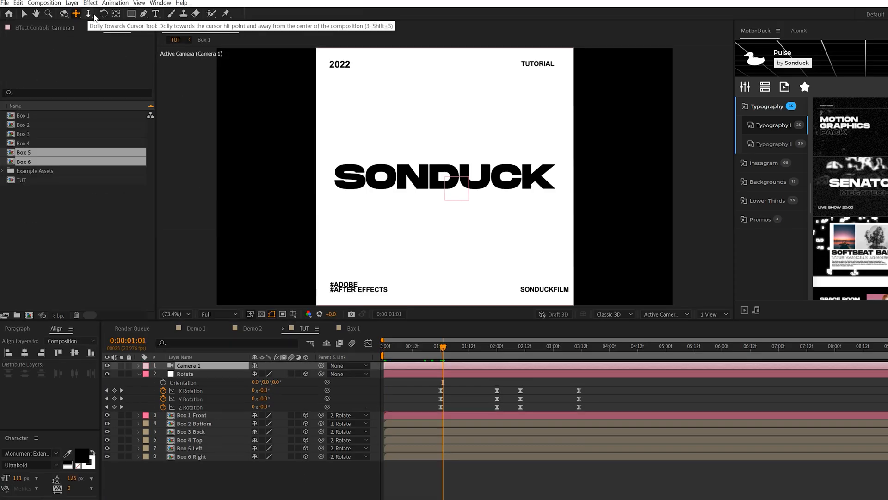
{"action": "left_click", "coordinate": [89, 13]}
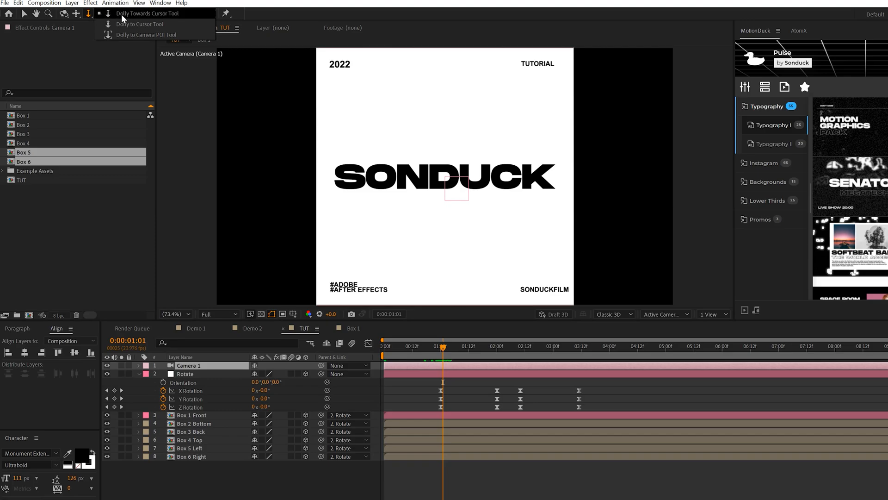
{"action": "left_click", "coordinate": [147, 13]}
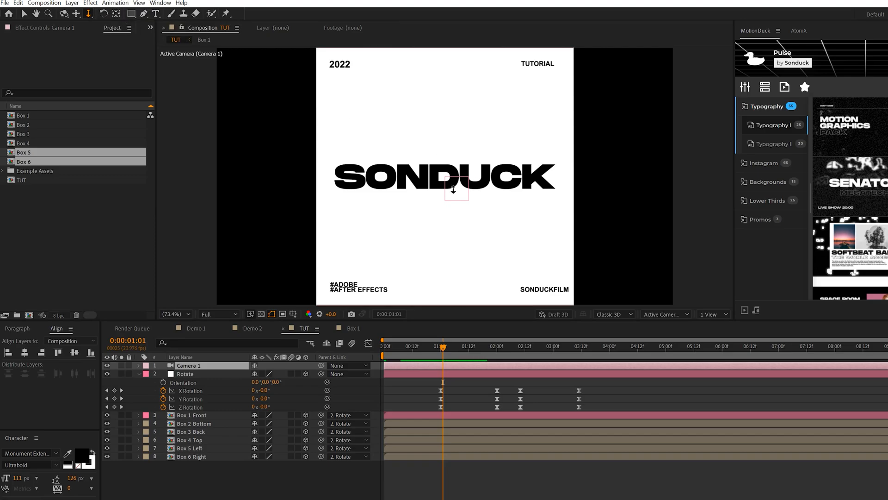